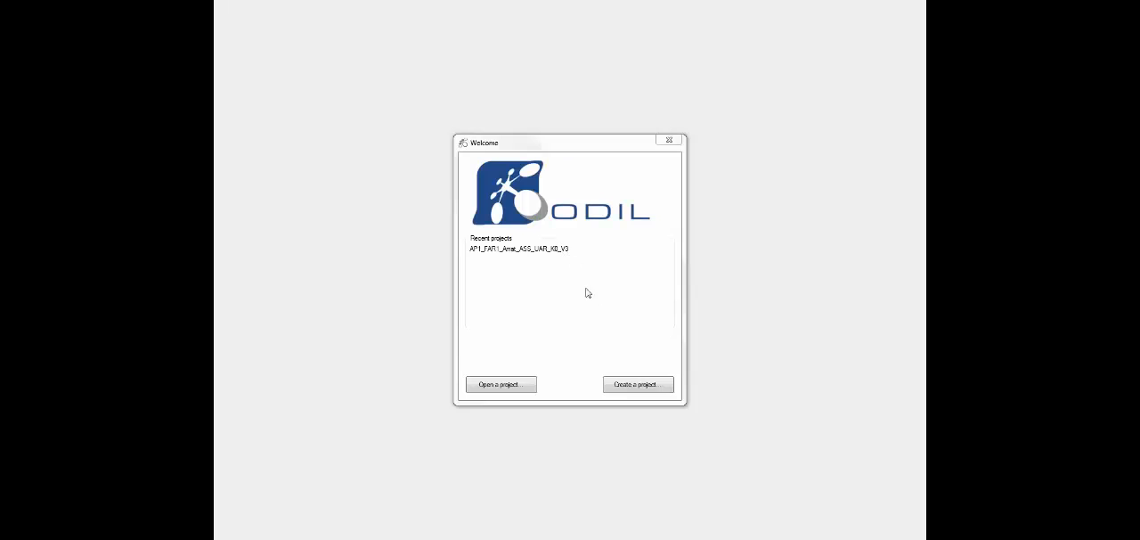
Create a new project from the Welcome dialog with a functional standard for the PLCZZZZ installation
left_click(636, 382)
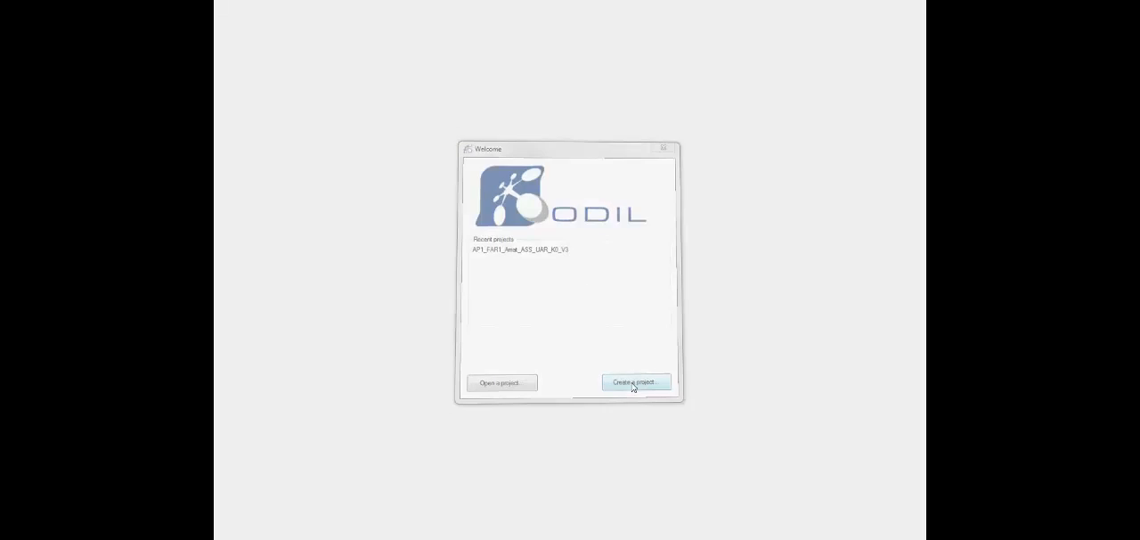
left_click(635, 381)
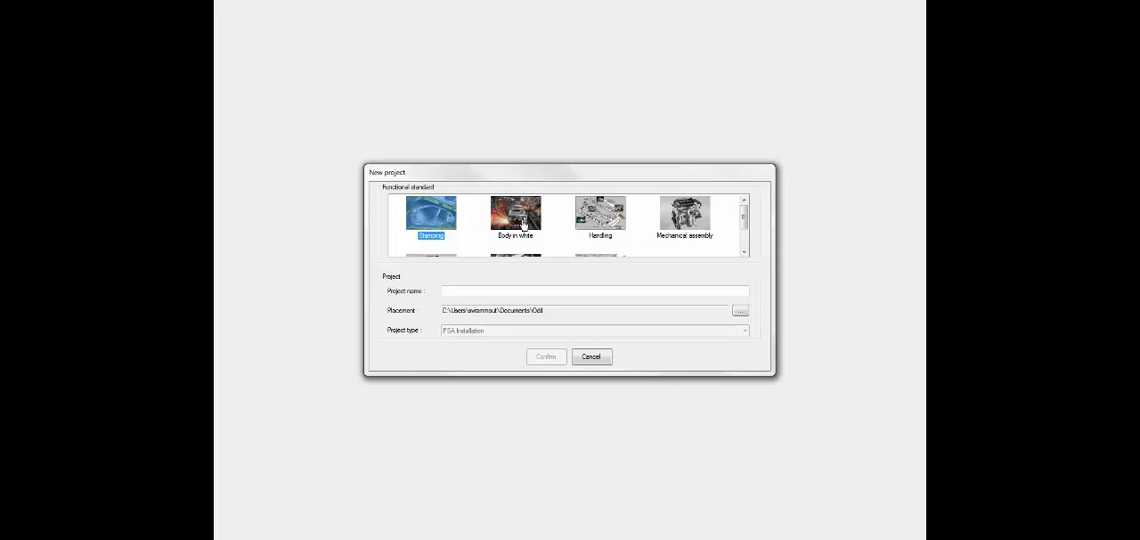
left_click(515, 214)
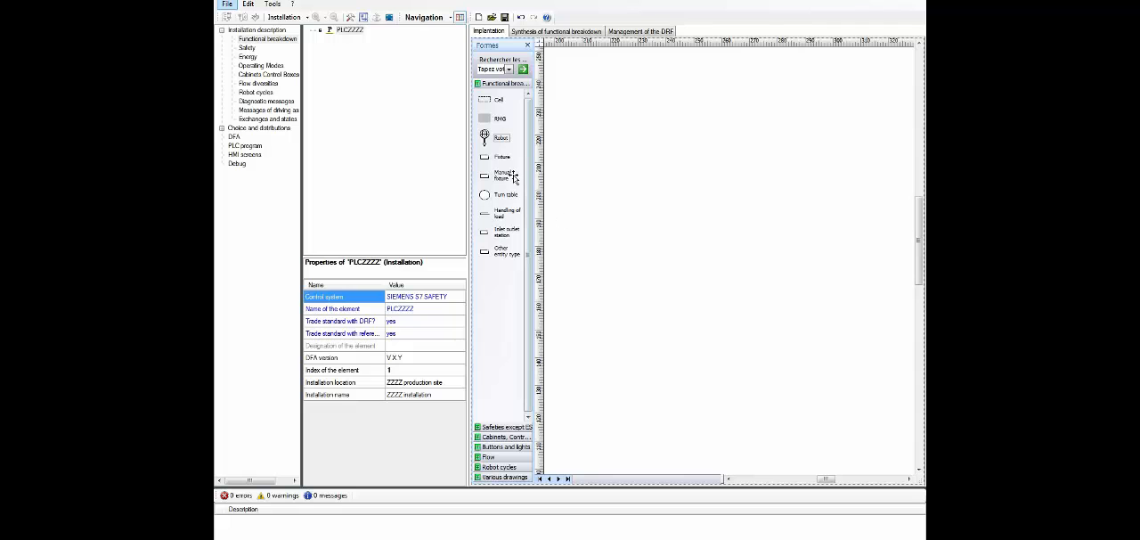
Drop Robot shapes from the Functional items palette onto the cell layout
left_click_drag(485, 137, 681, 214)
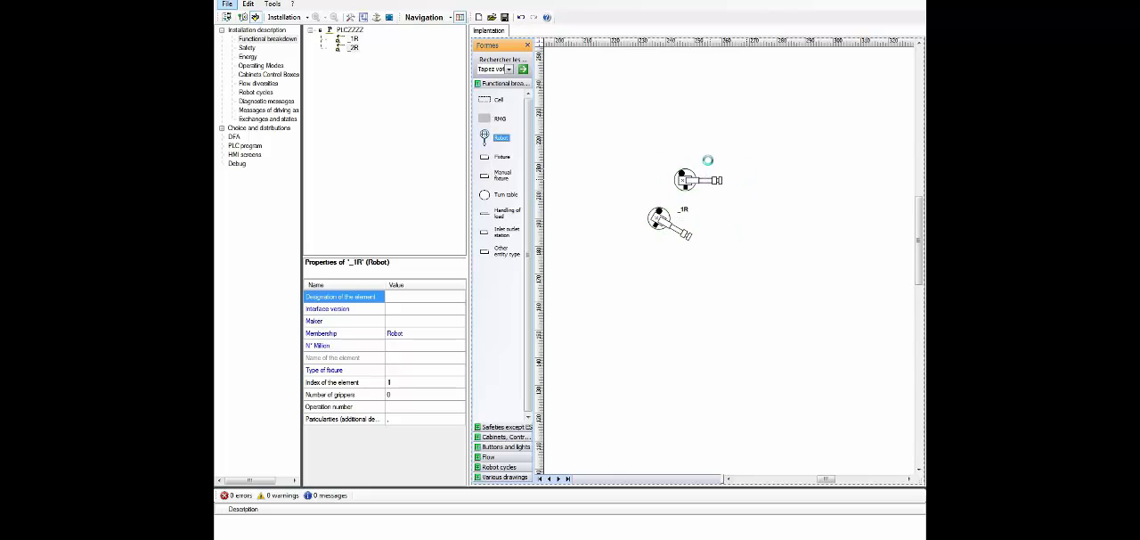
left_click(695, 178)
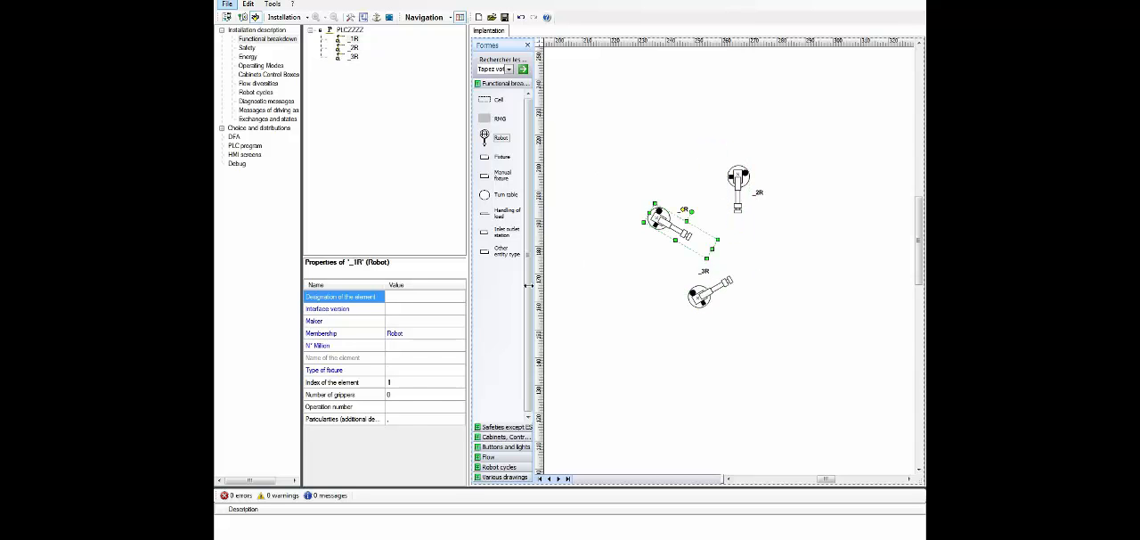
mouse_move(410, 378)
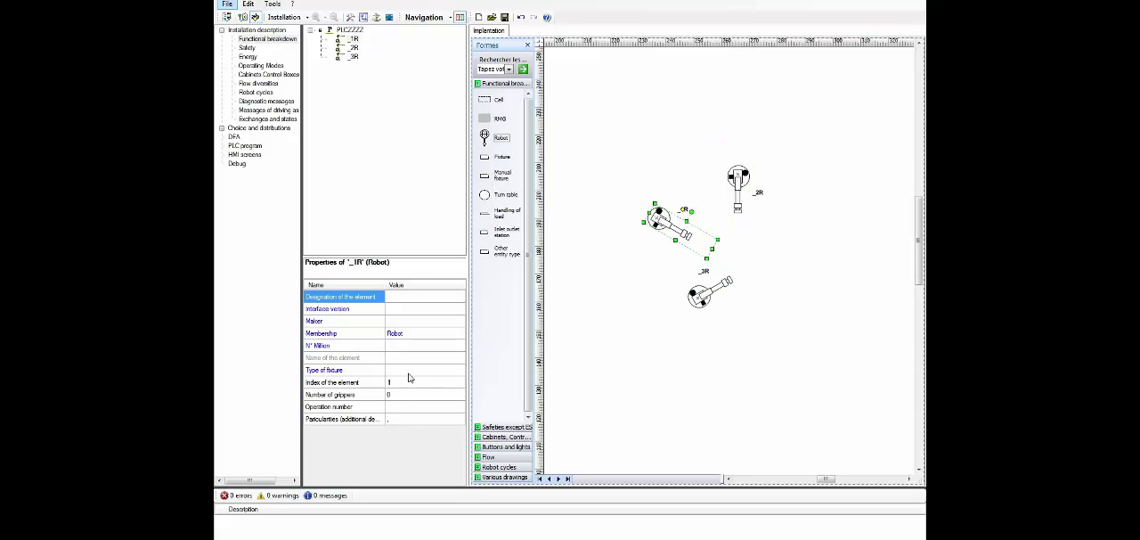
Set the robot's fixture type to Fixed plier welding robot and its operation number to UR3
left_click(460, 371)
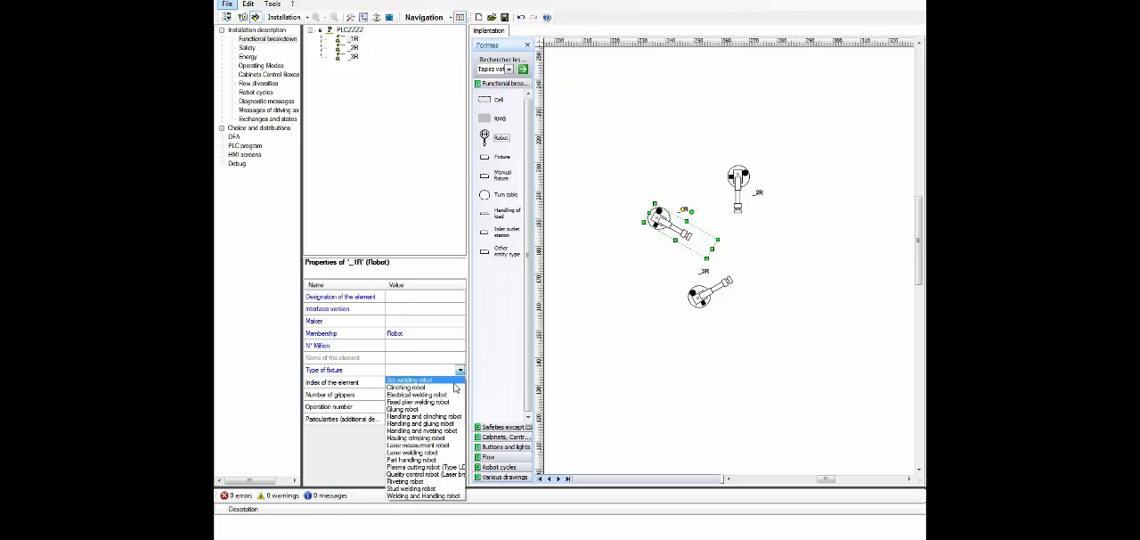
left_click(417, 402)
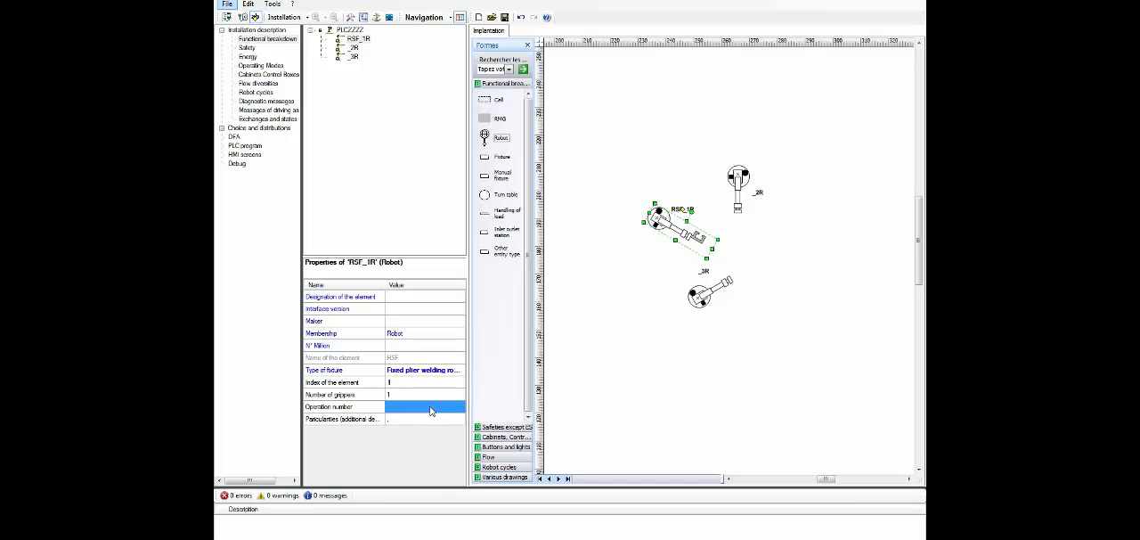
left_click(424, 406)
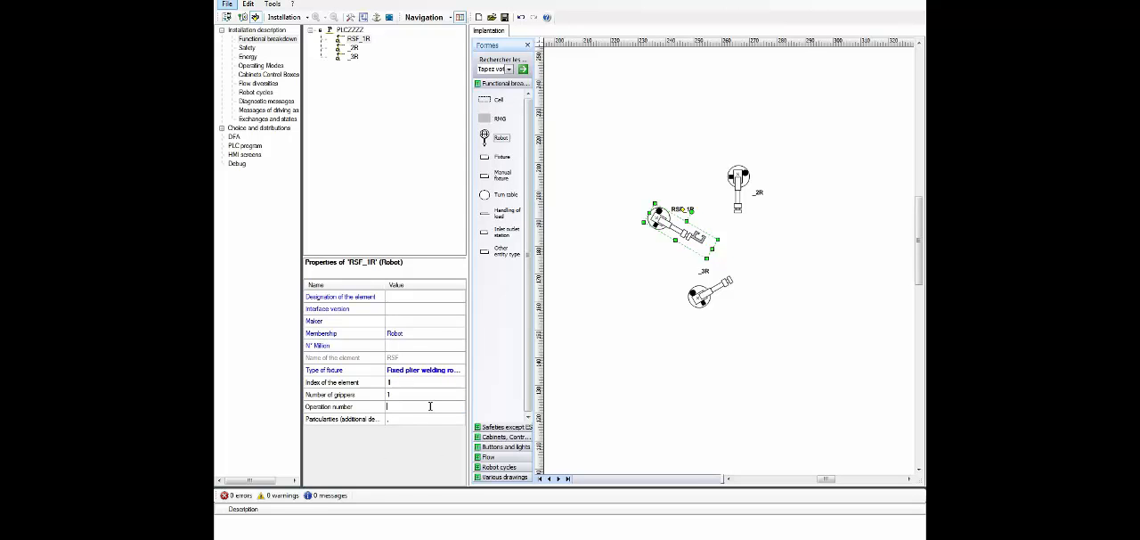
type("UR3")
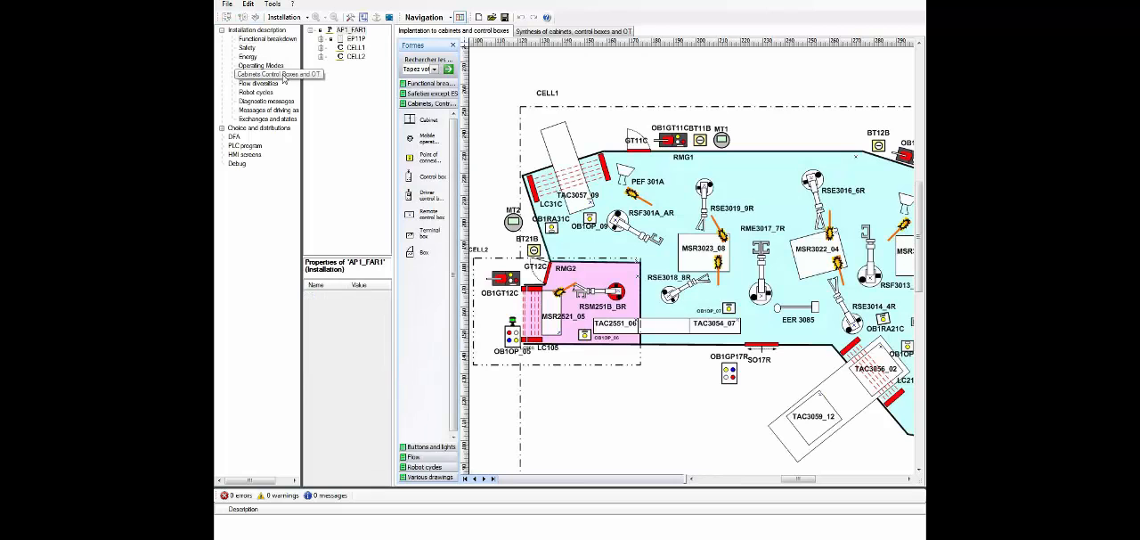
Show Cabinets/Control boxes and select panel OB1OP_07 to display its drawing
left_click(267, 75)
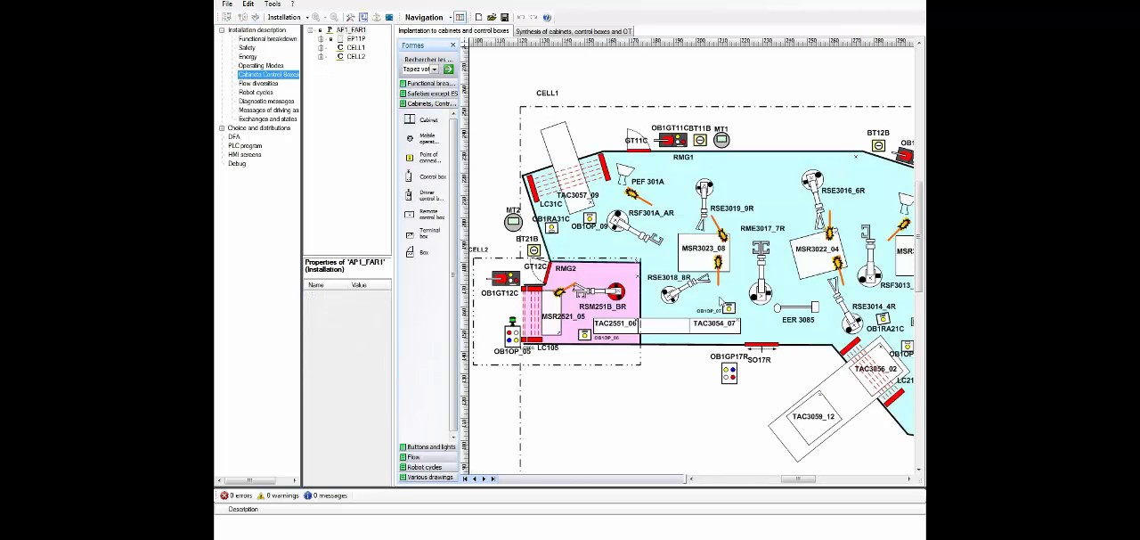
left_click(727, 307)
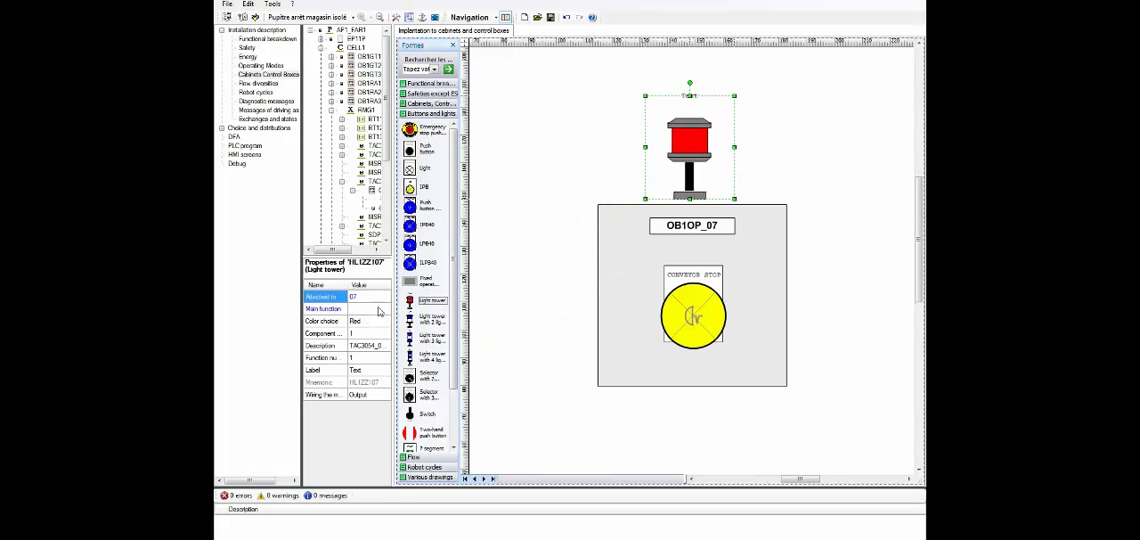
Choose a function for the light tower in its Properties grid and confirm the change
left_click(385, 310)
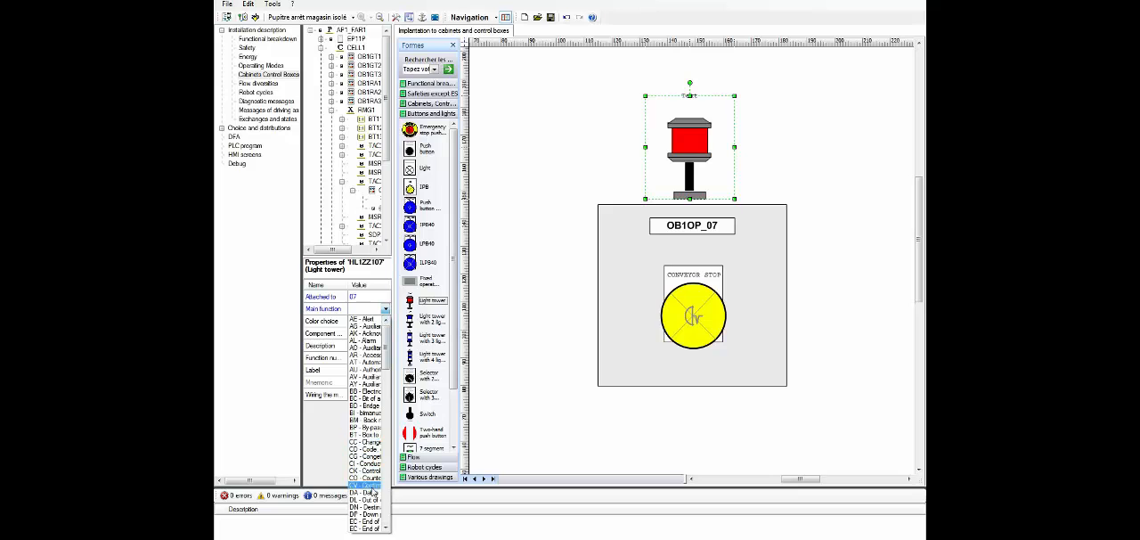
left_click(365, 308)
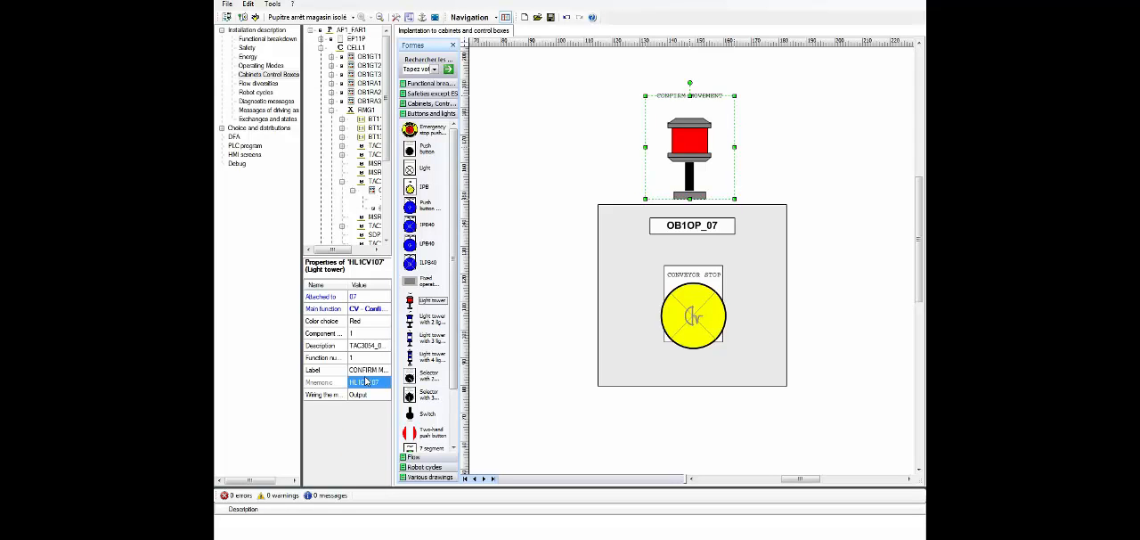
left_click(256, 93)
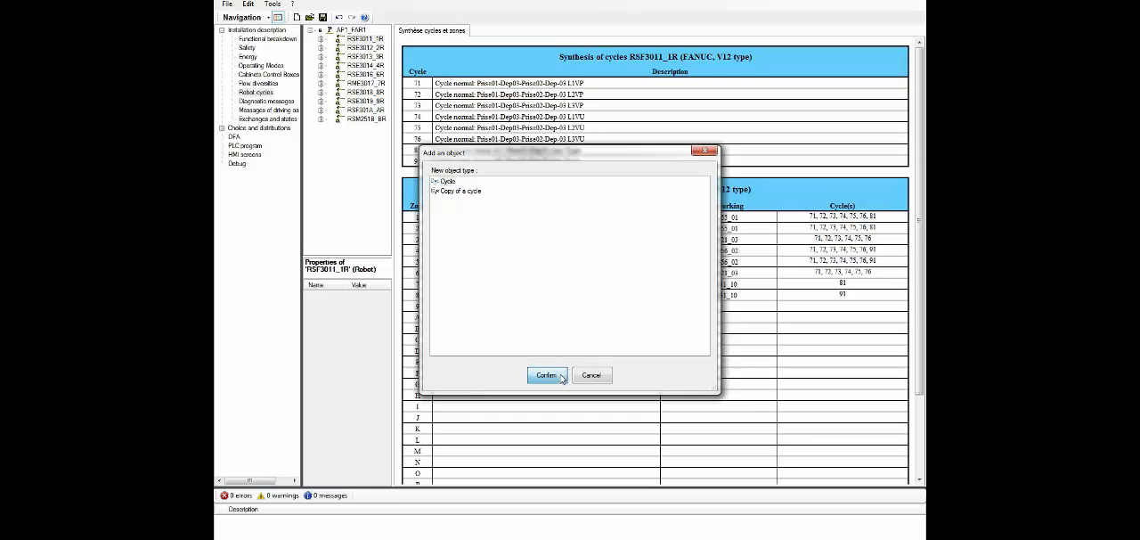
Add cycle 1 to robot RSF3011_1R and drop two Normal welding zones into its diagram
left_click(545, 374)
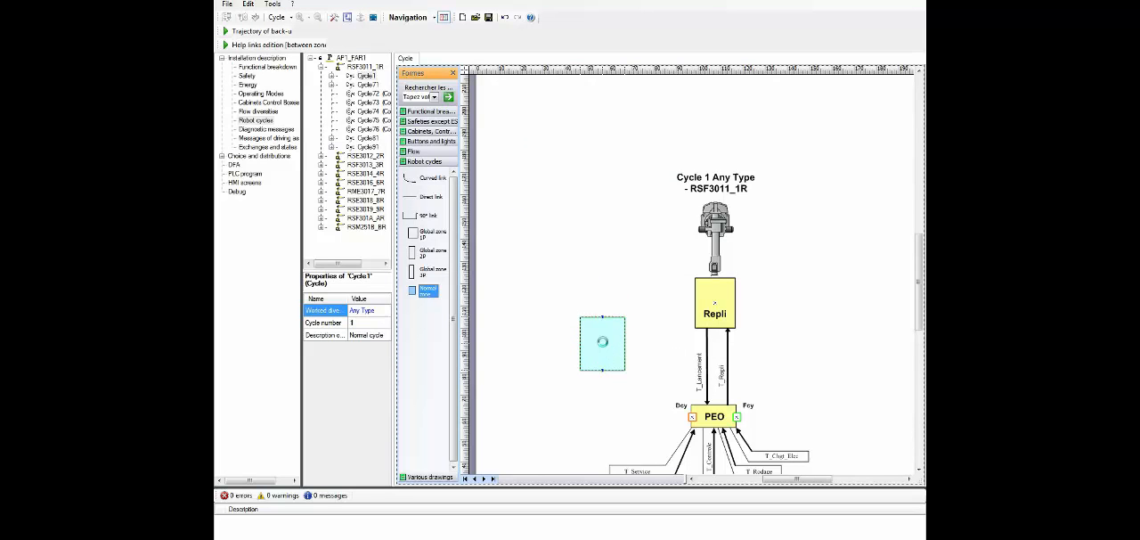
left_click(602, 344)
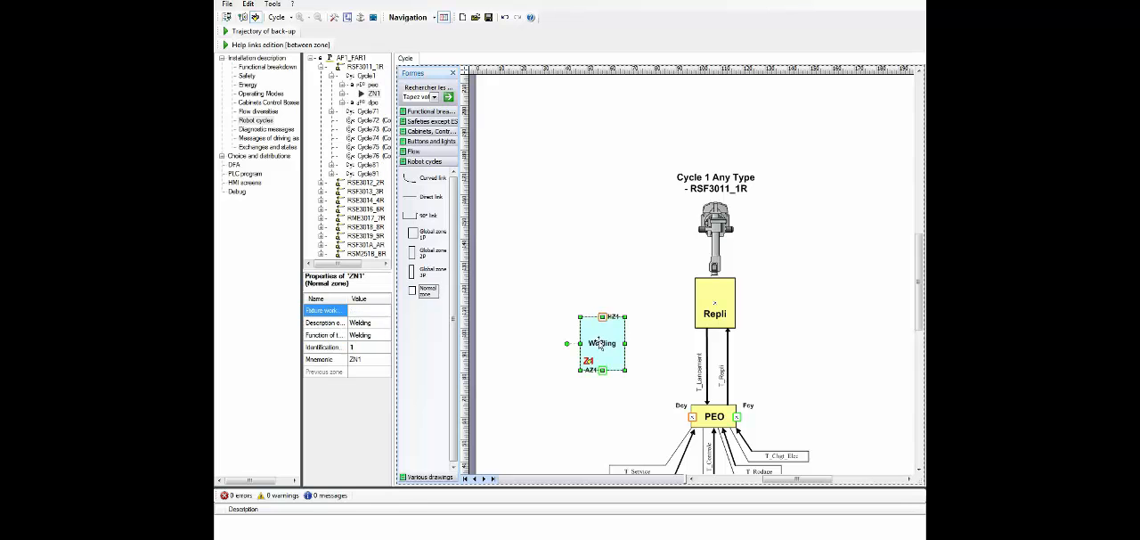
left_click(385, 310)
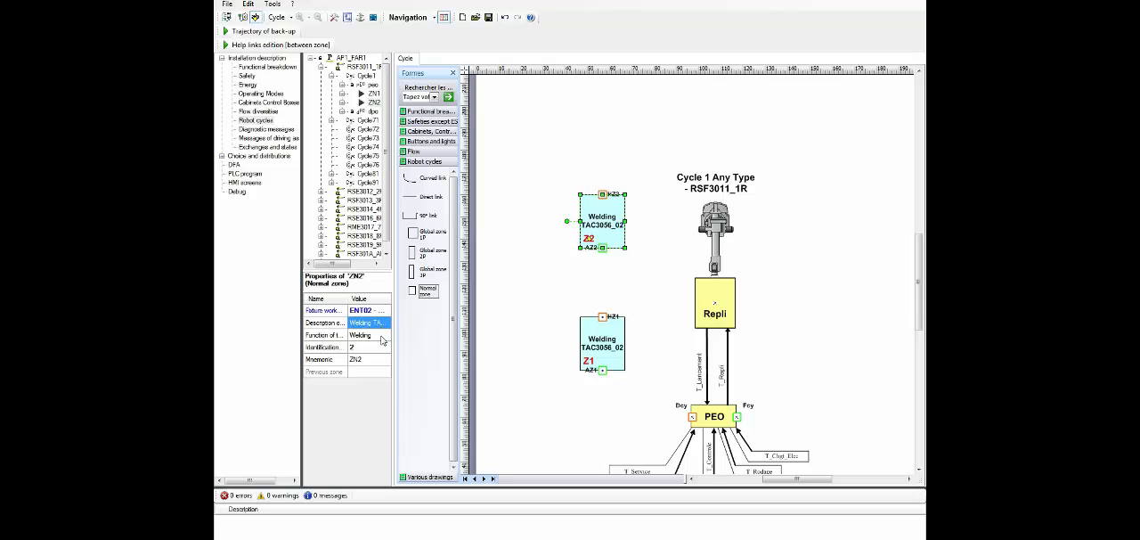
Generate the Detailed Functional Analysis document and display the installation's PLC Symbols table
left_click(385, 335)
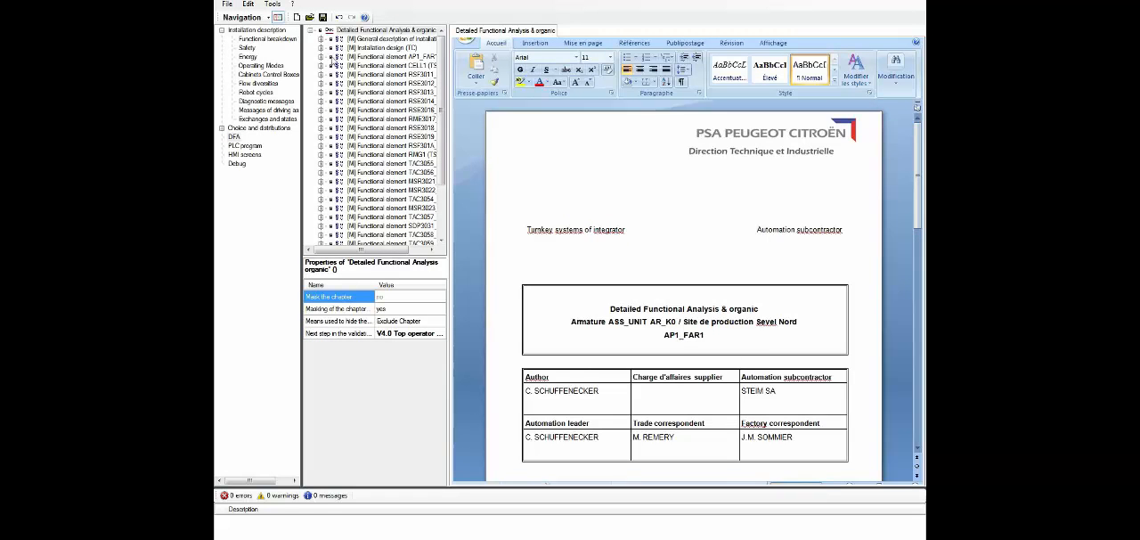
left_click(399, 118)
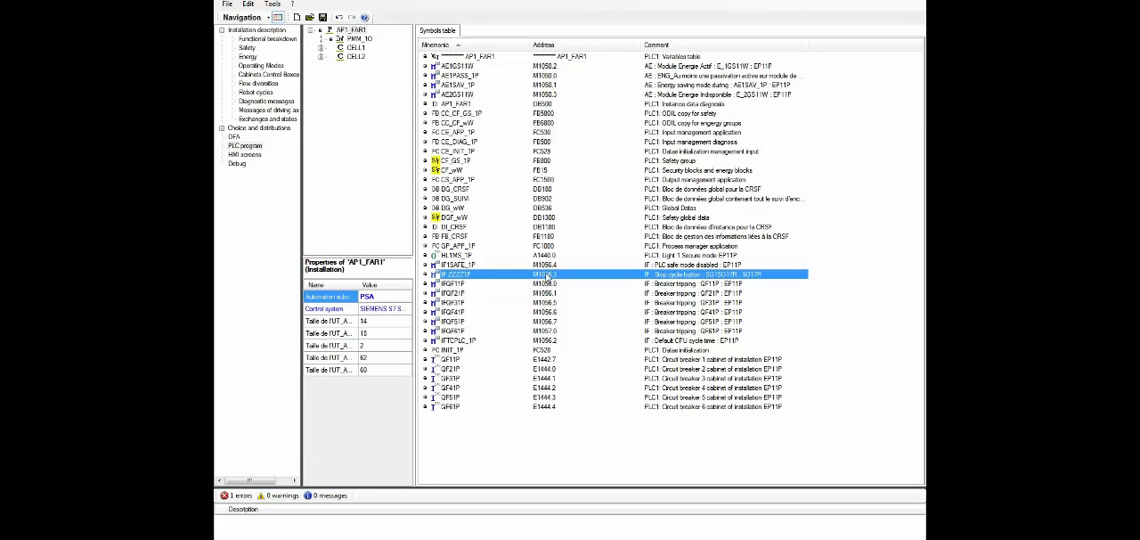
Launch a program block from the Symbols table in the Step 7 KOP/AWL ladder editor
left_click(463, 198)
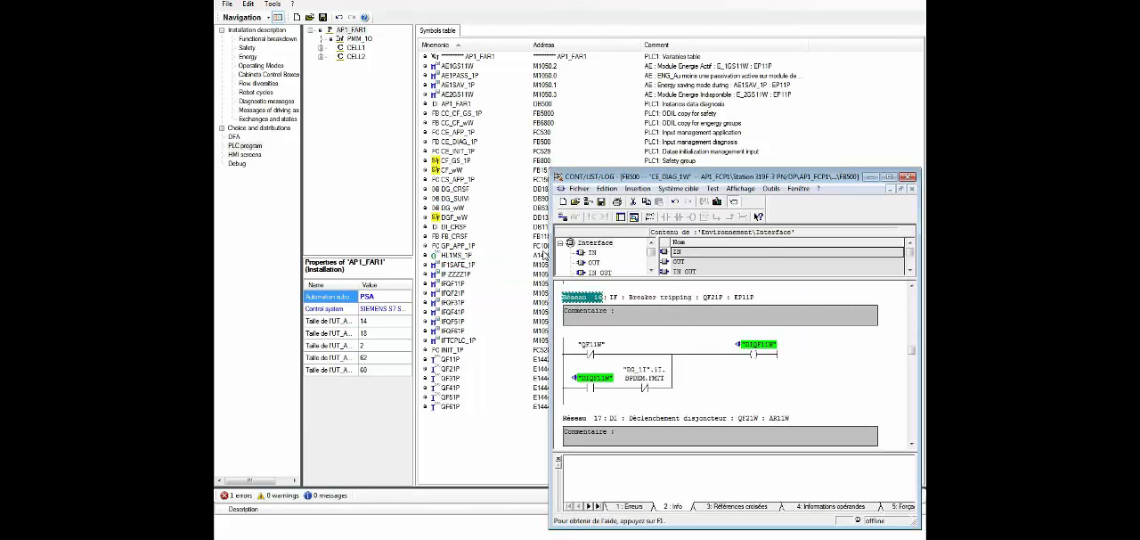
mouse_move(593, 331)
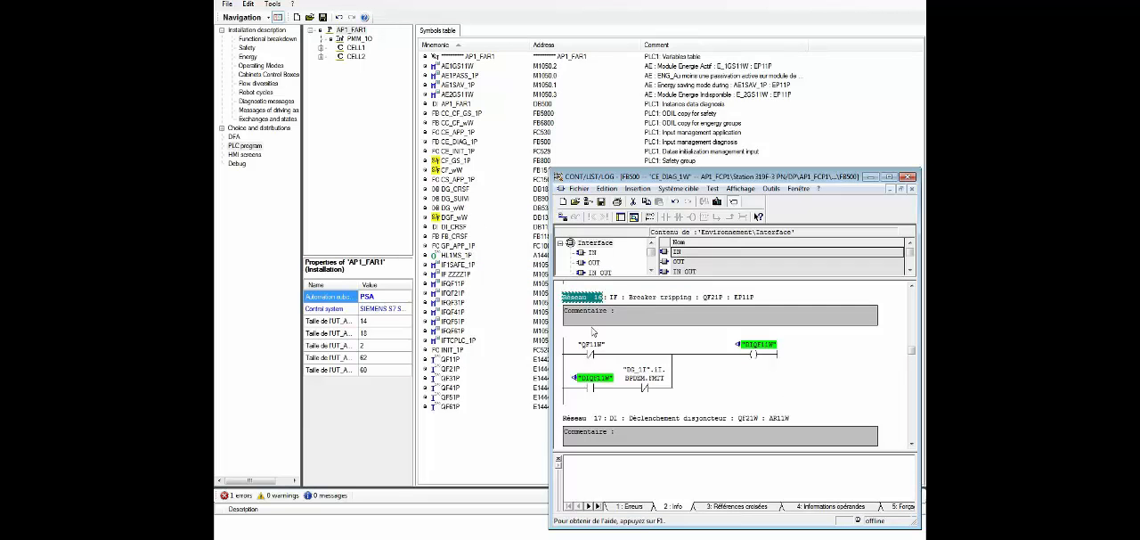